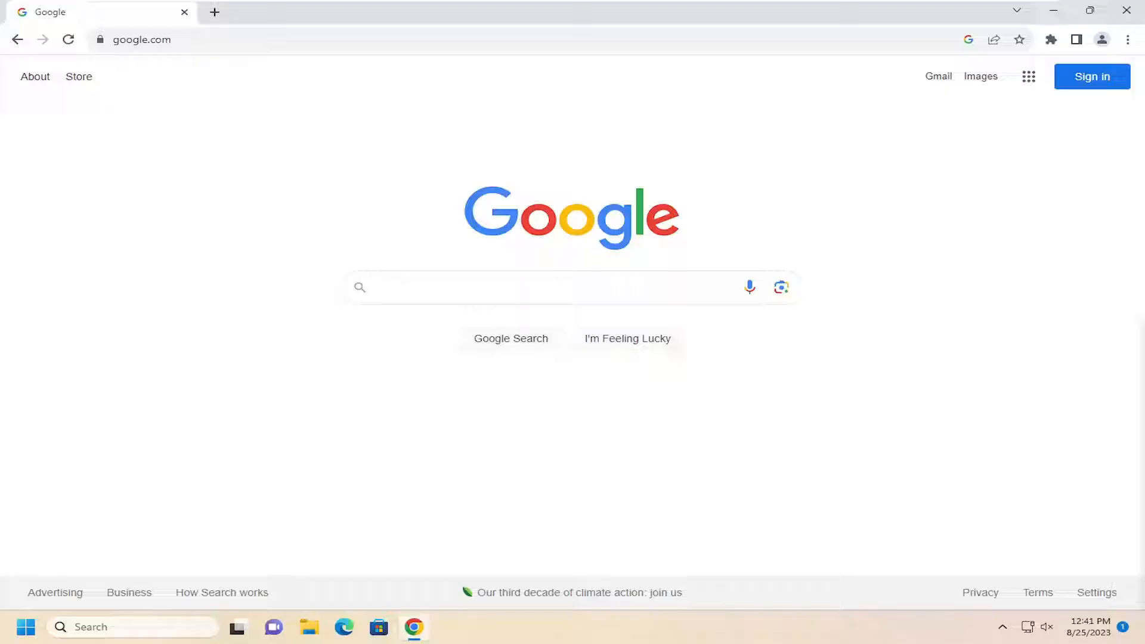
mouse_move(1097, 210)
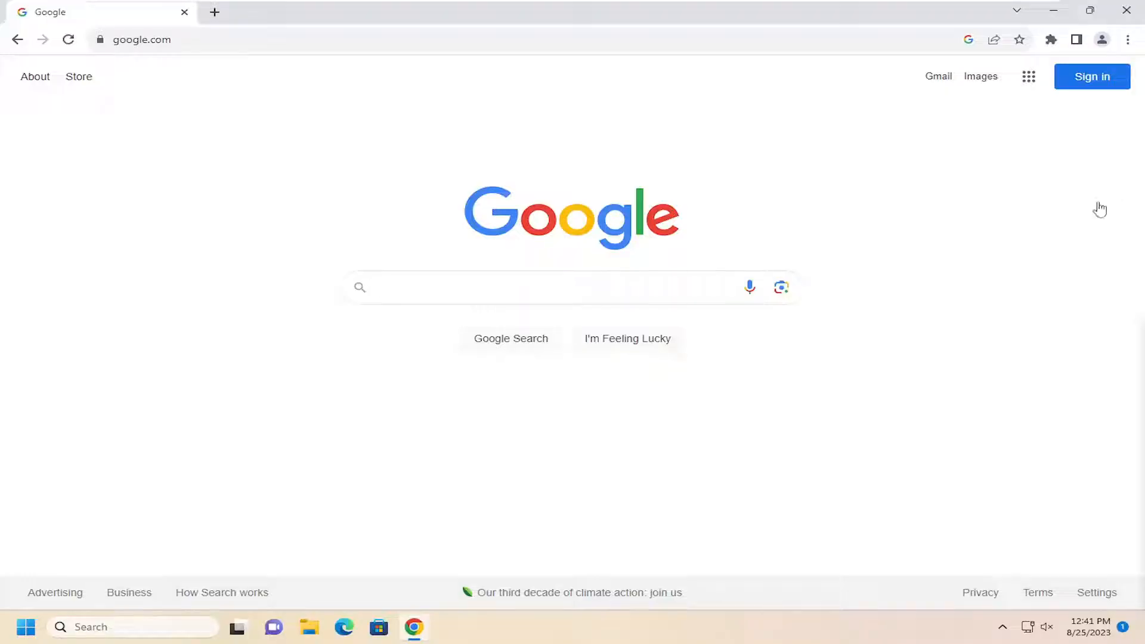
mouse_move(1128, 38)
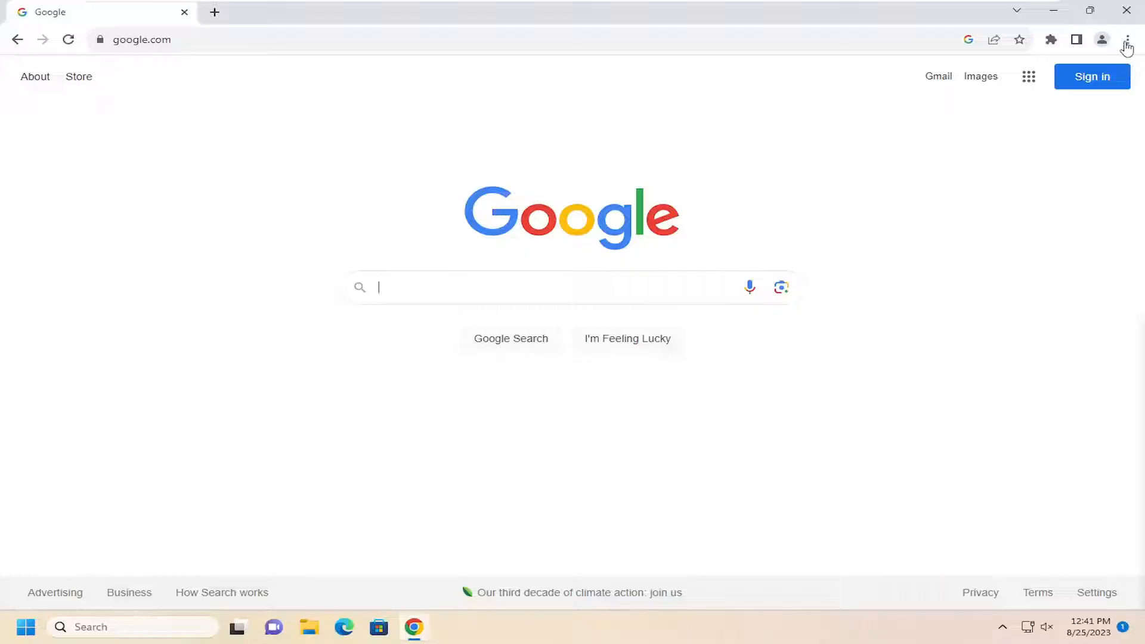
Open Chrome's Settings page from the three-dot Customize menu
click(1128, 39)
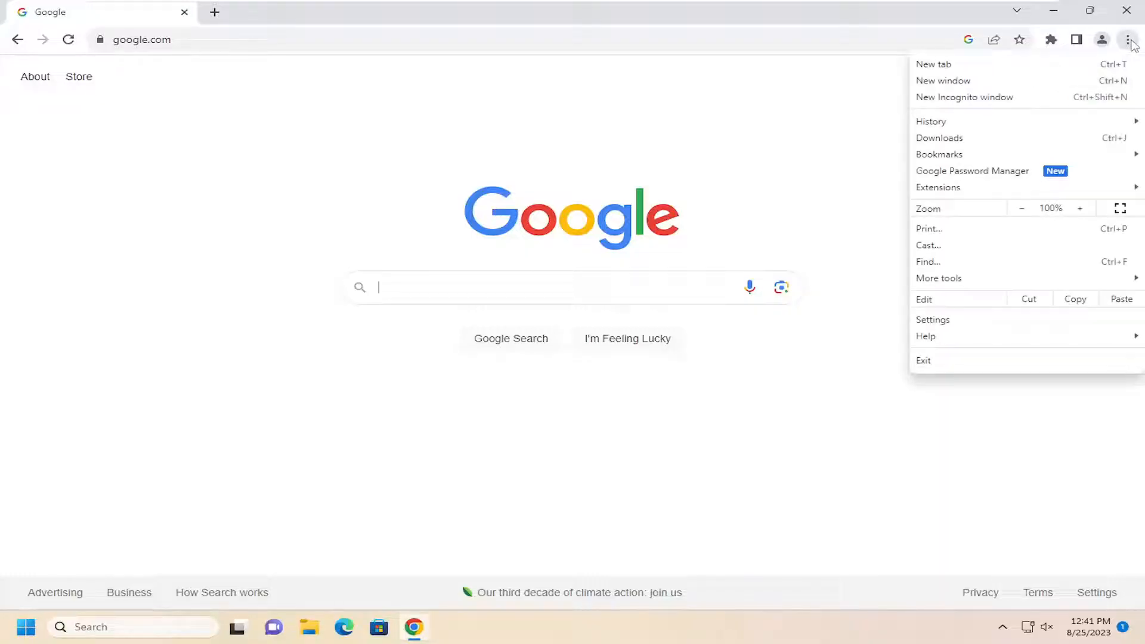
click(933, 320)
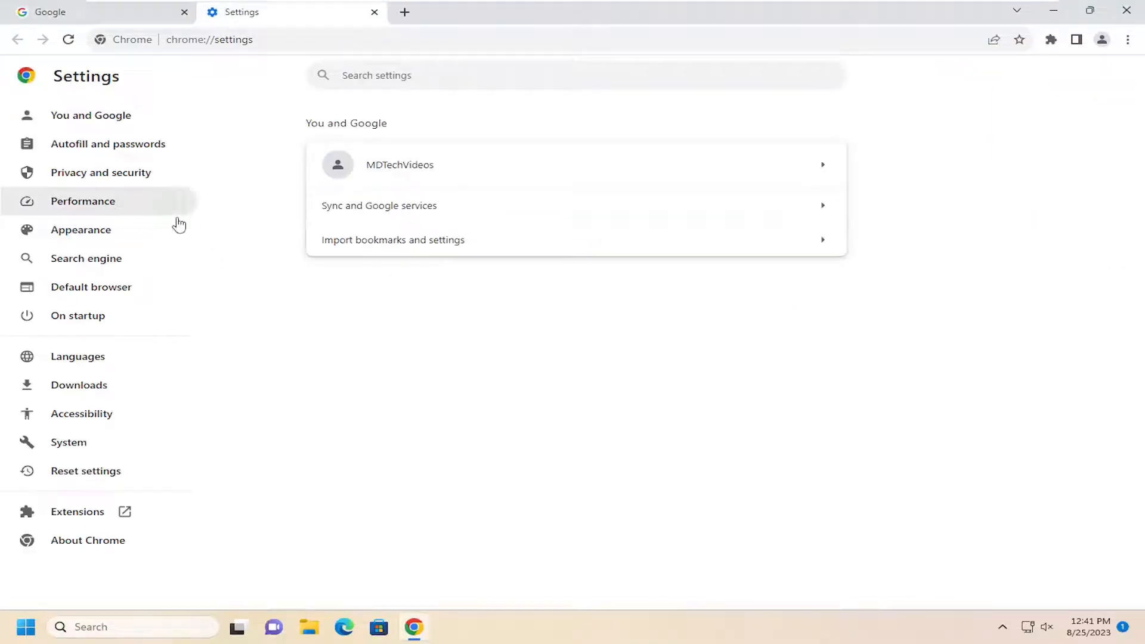
Go to Privacy and security and open Site settings
click(100, 172)
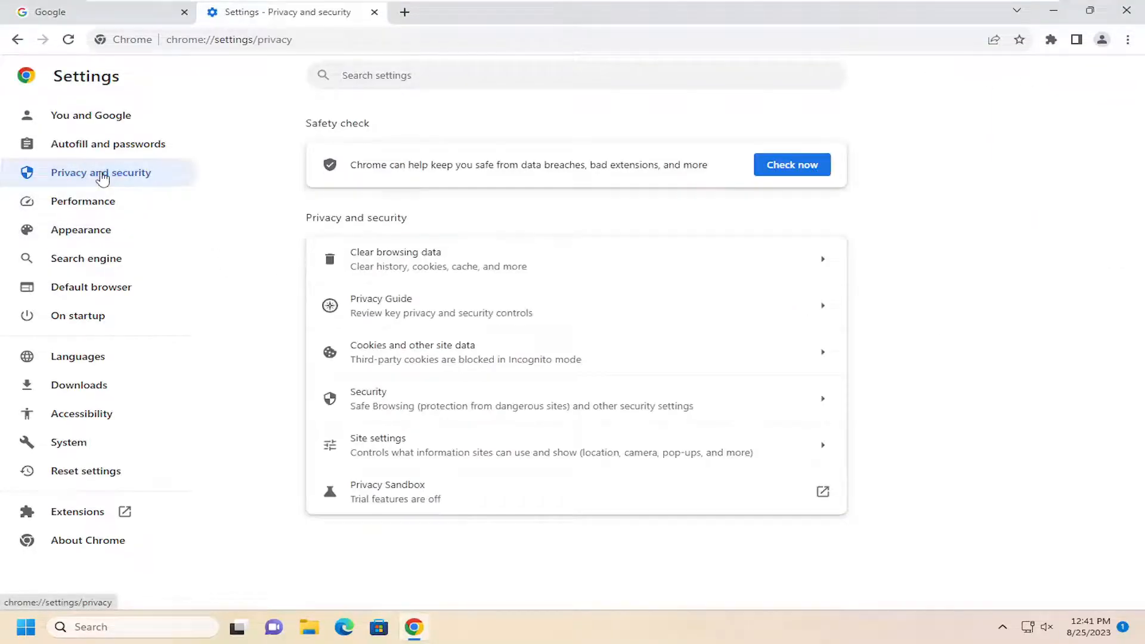
mouse_move(338, 234)
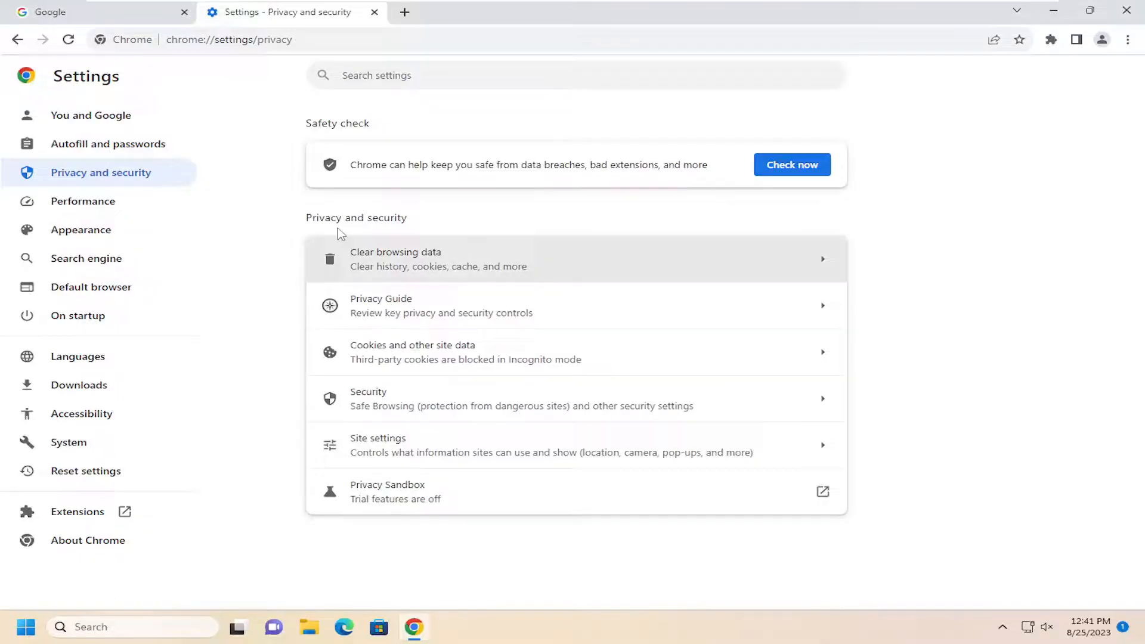
mouse_move(358, 450)
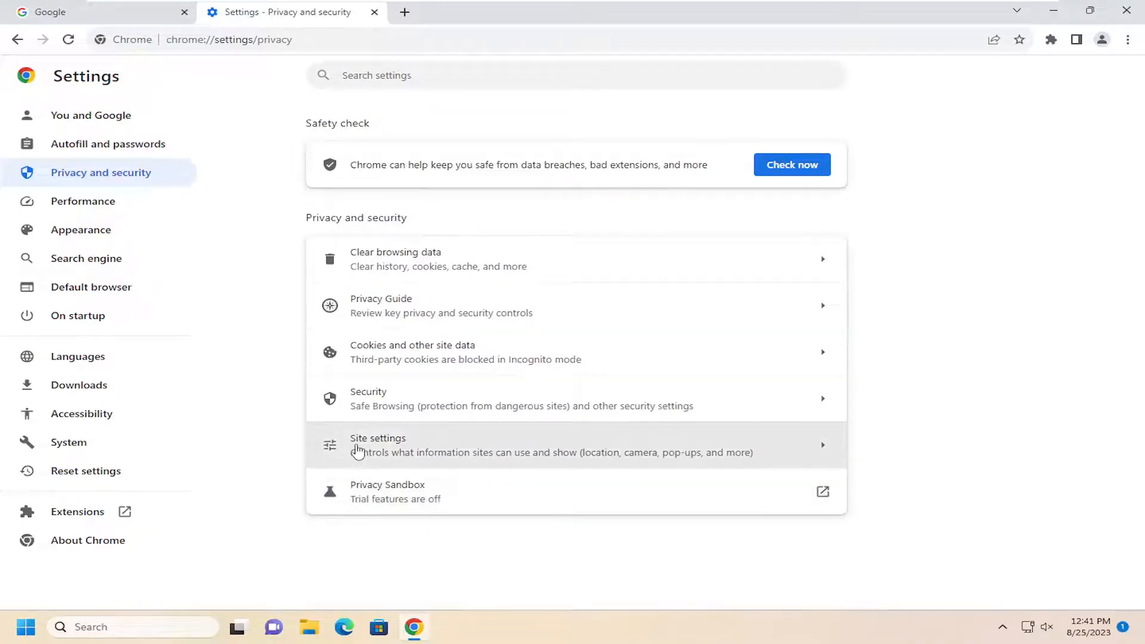
click(377, 443)
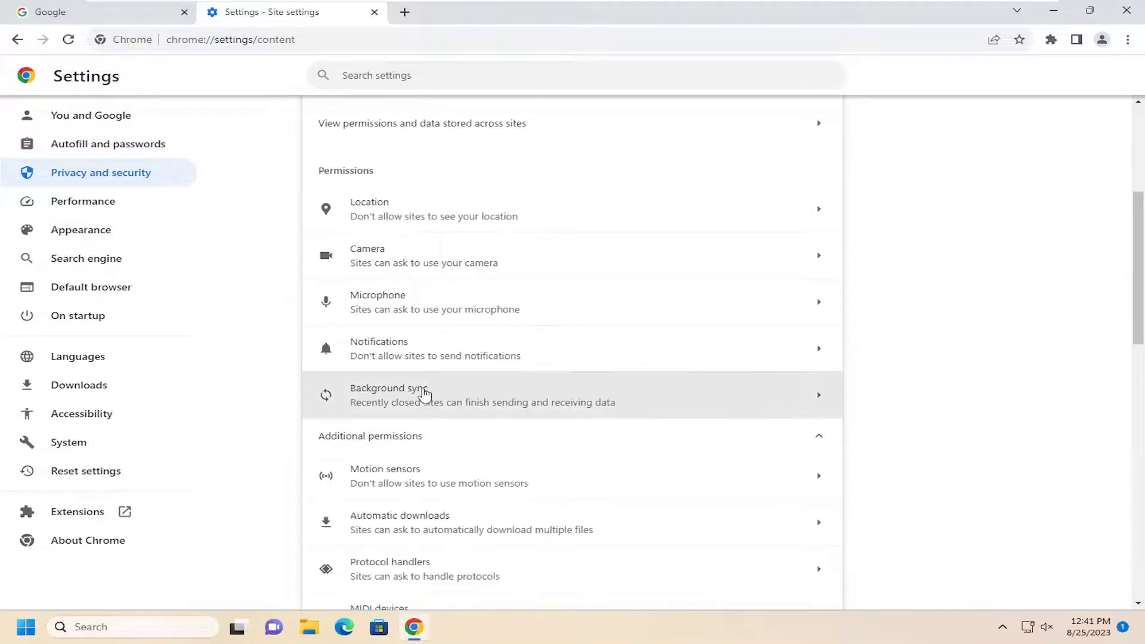
Open the Automatic downloads permission under Additional permissions
scroll(down, 3)
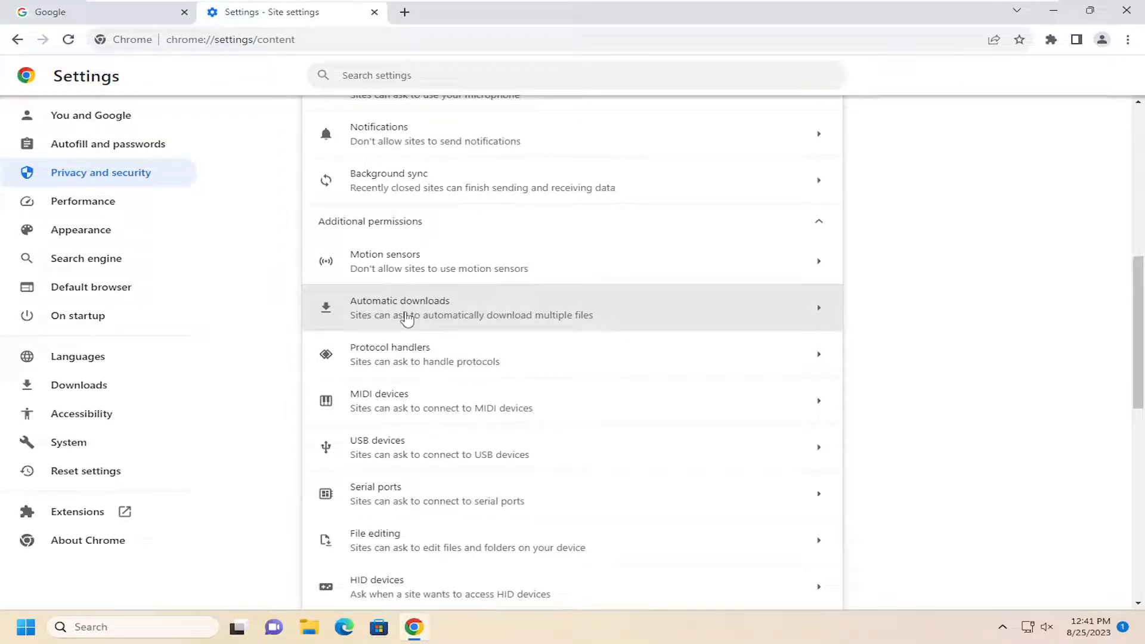
click(405, 315)
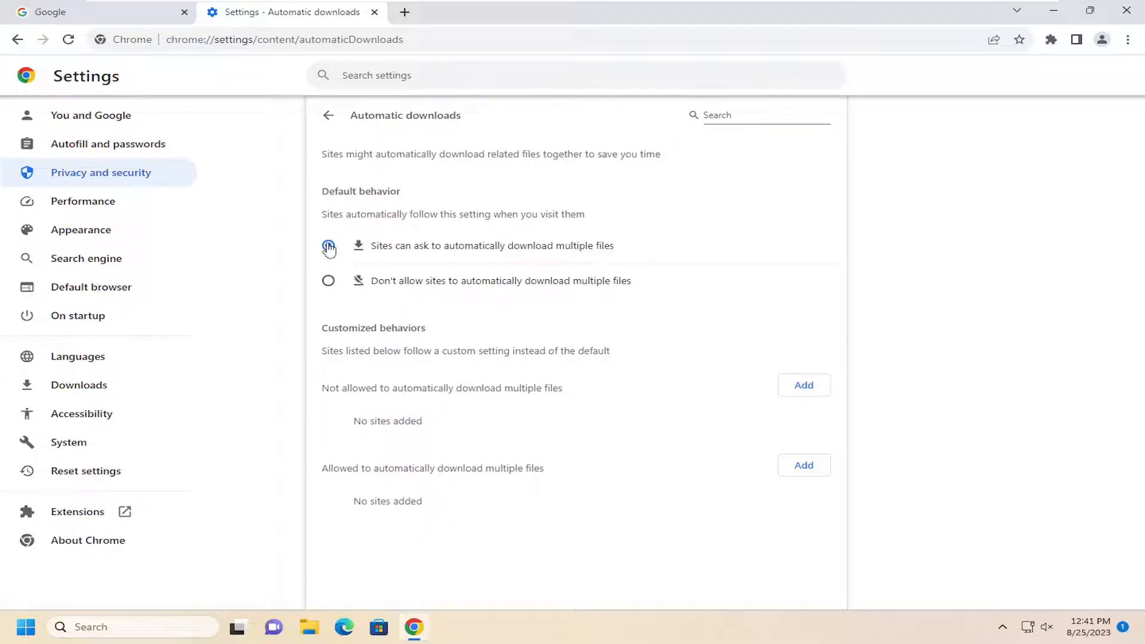
Choose 'Don't allow sites to automatically download multiple files' and start adding a site exception
click(328, 245)
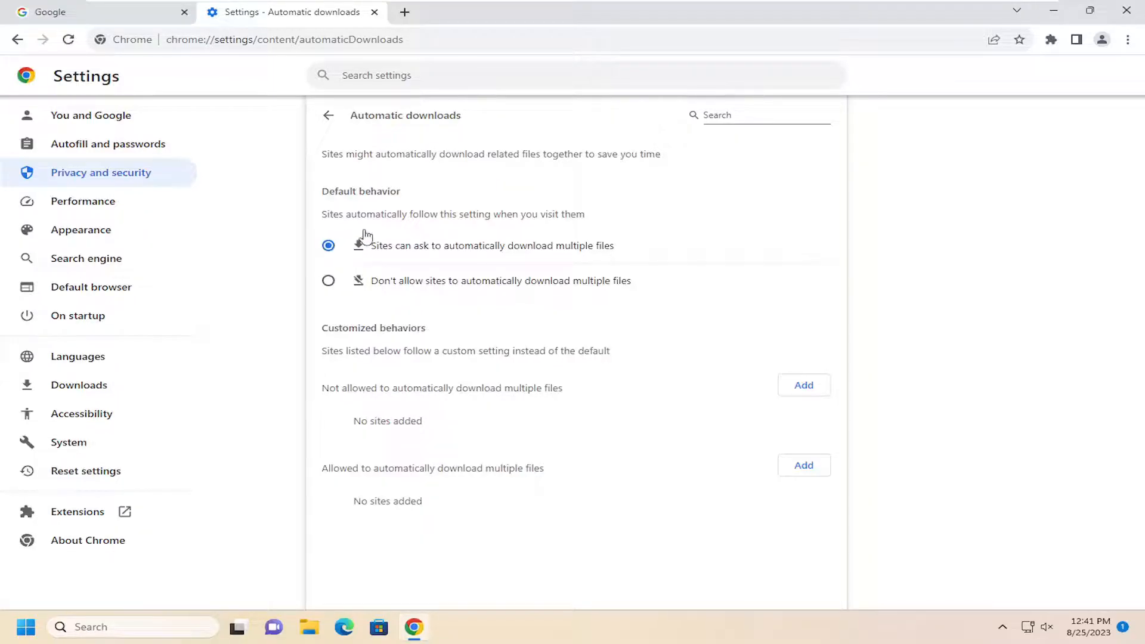
mouse_move(353, 236)
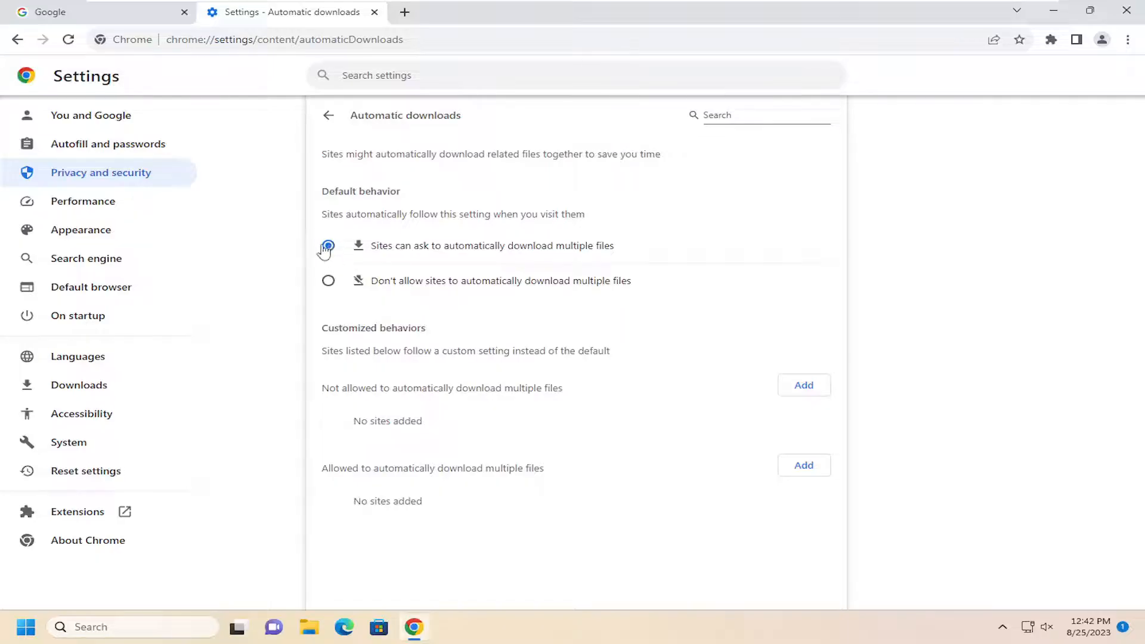
click(328, 280)
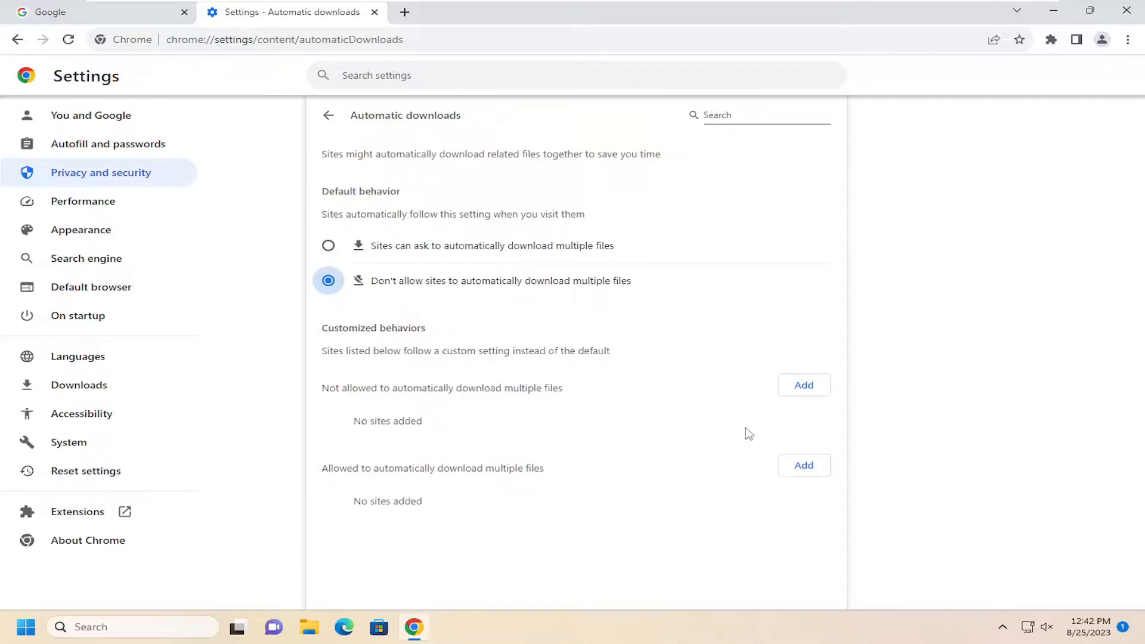
mouse_move(424, 406)
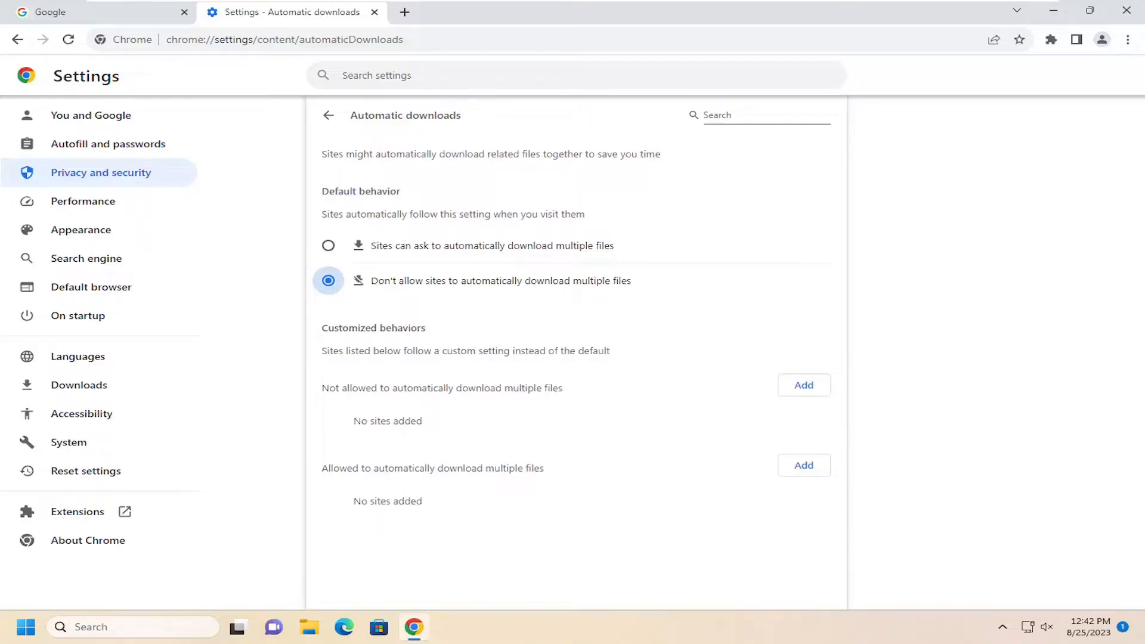
mouse_move(415, 451)
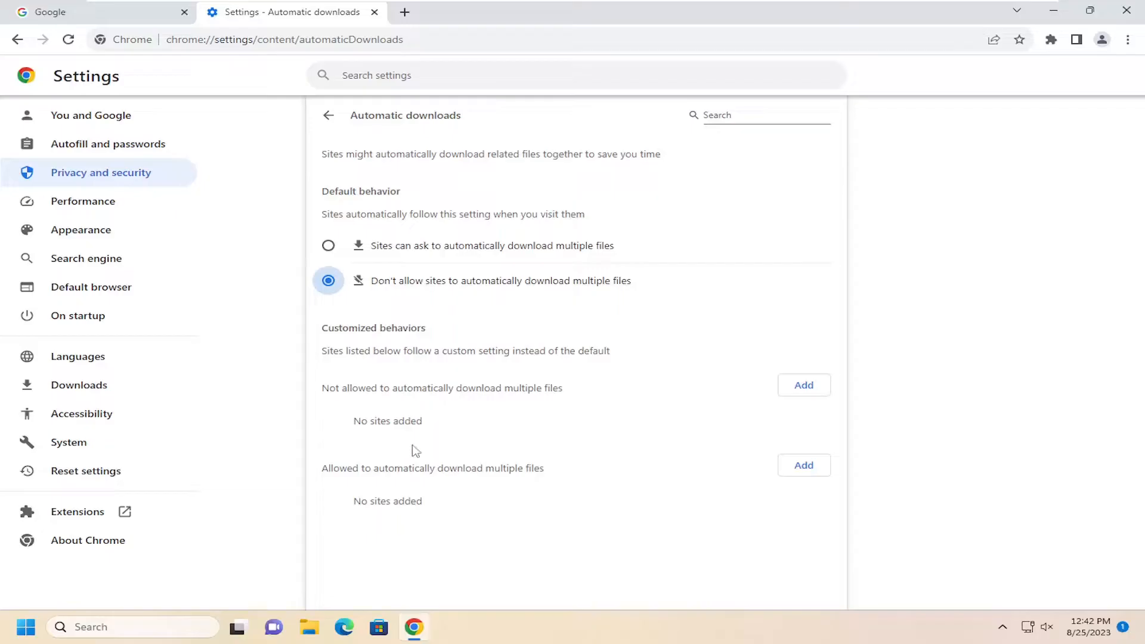
click(803, 385)
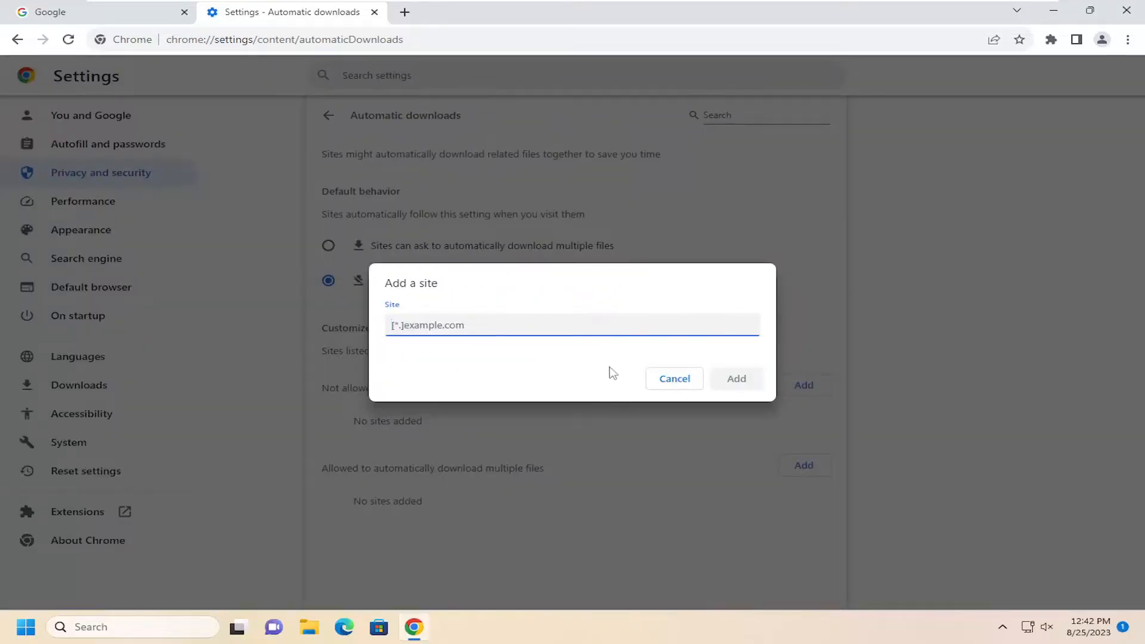
Cancel the Add a site dialog and return to Site settings showing Automatic downloads as don't allow
click(673, 380)
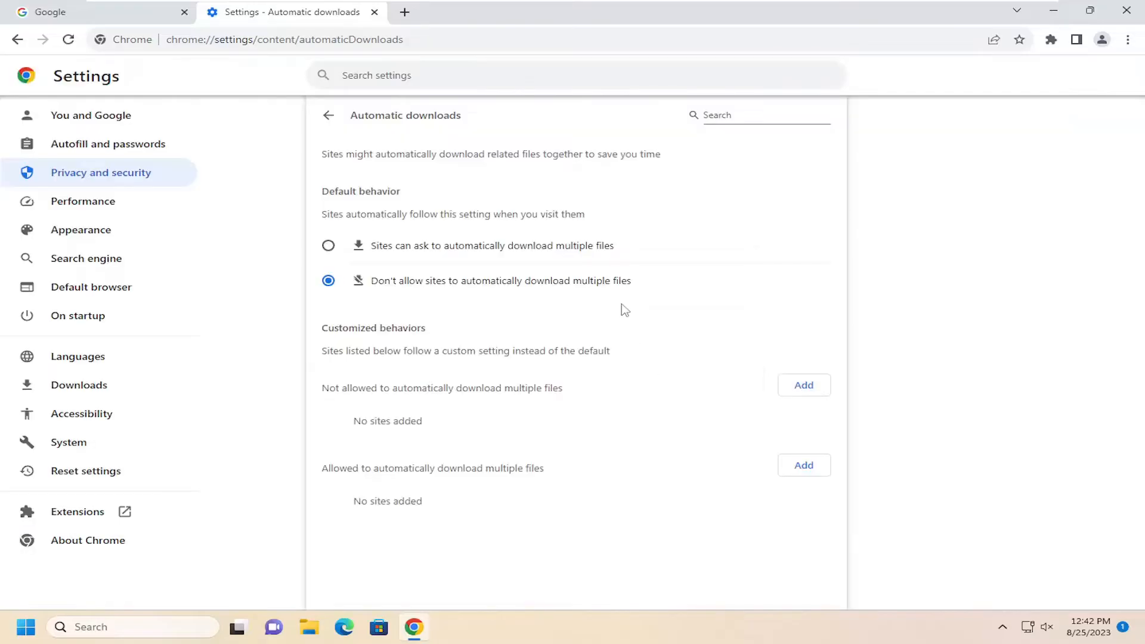
click(327, 116)
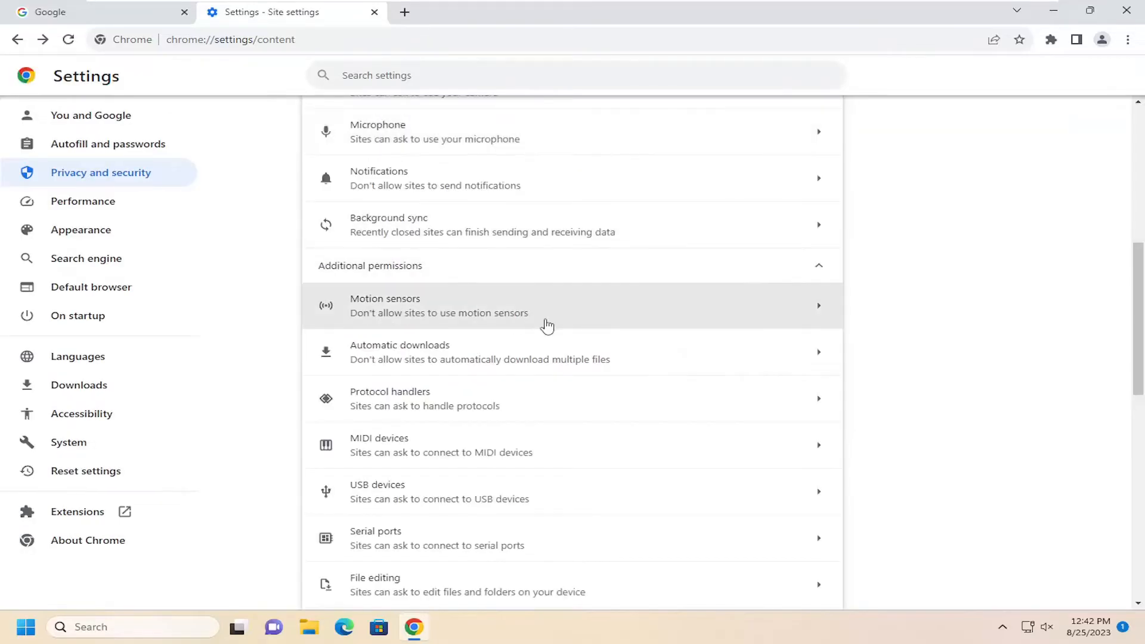
mouse_move(540, 315)
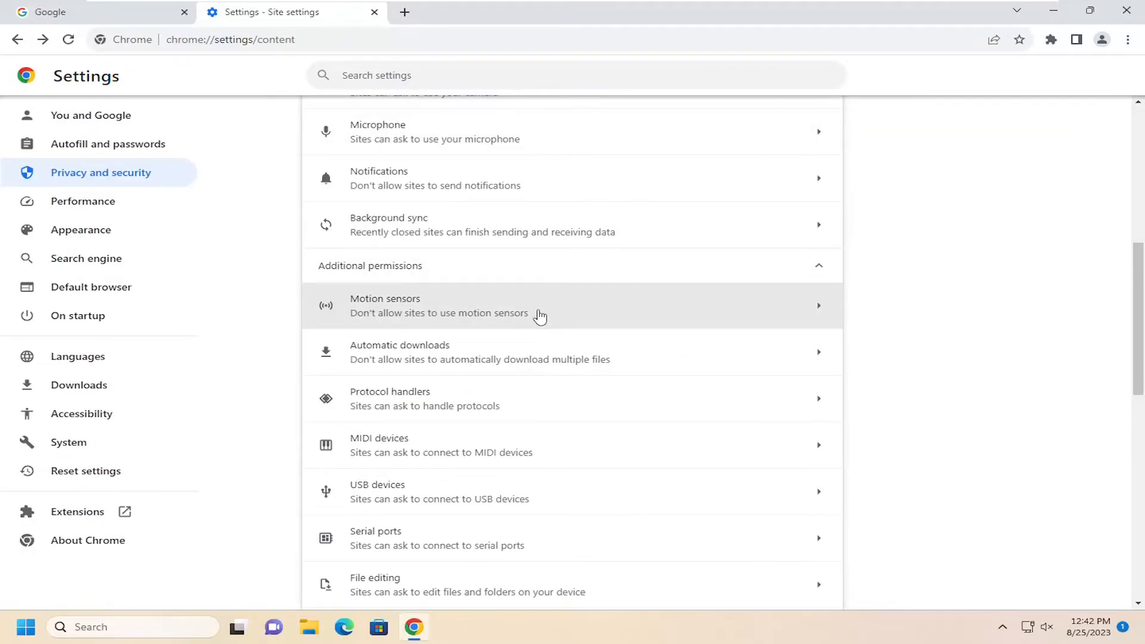